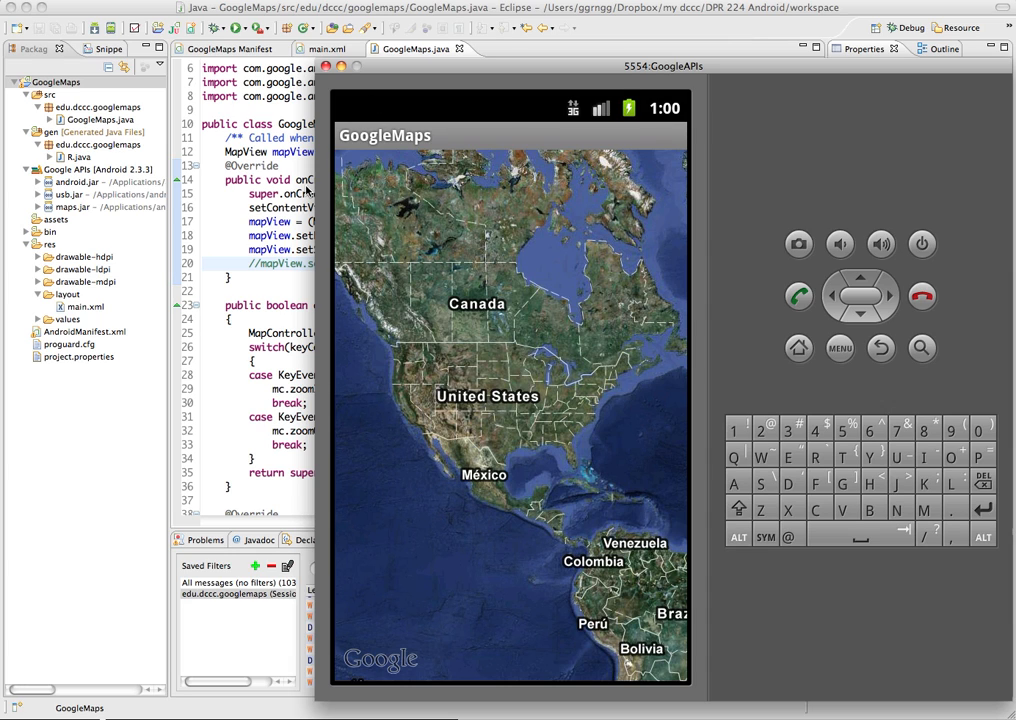
{"action": "mouse_move", "coordinate": [288, 200]}
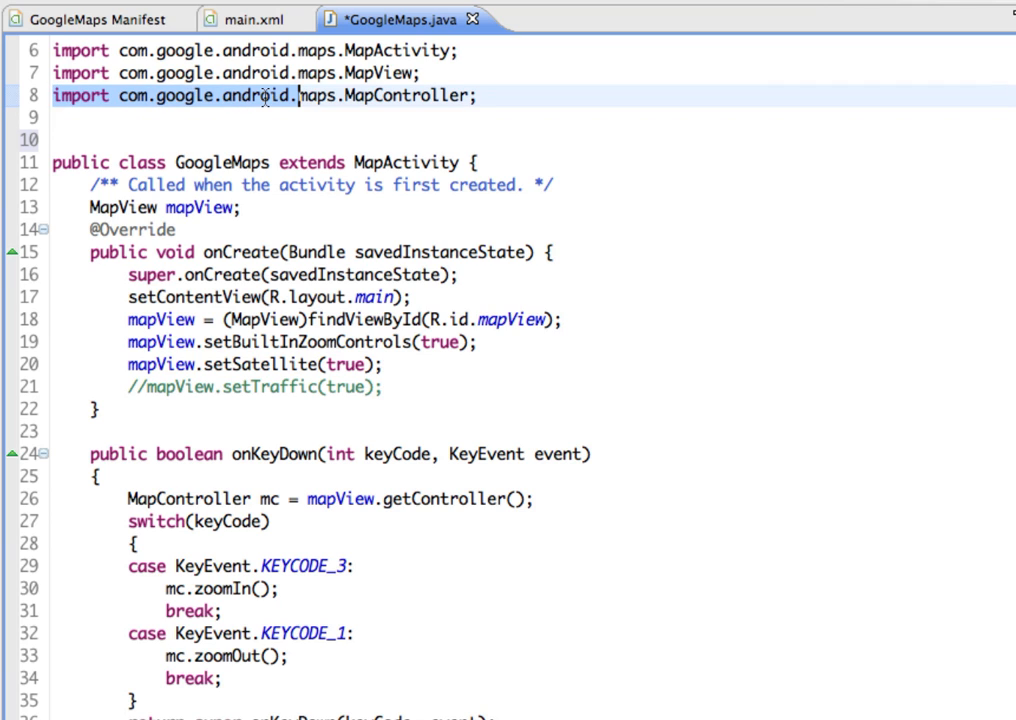
Add 'import com.google.android.maps.GeoPoint;' after the existing imports
{"action": "left_click", "coordinate": [318, 120]}
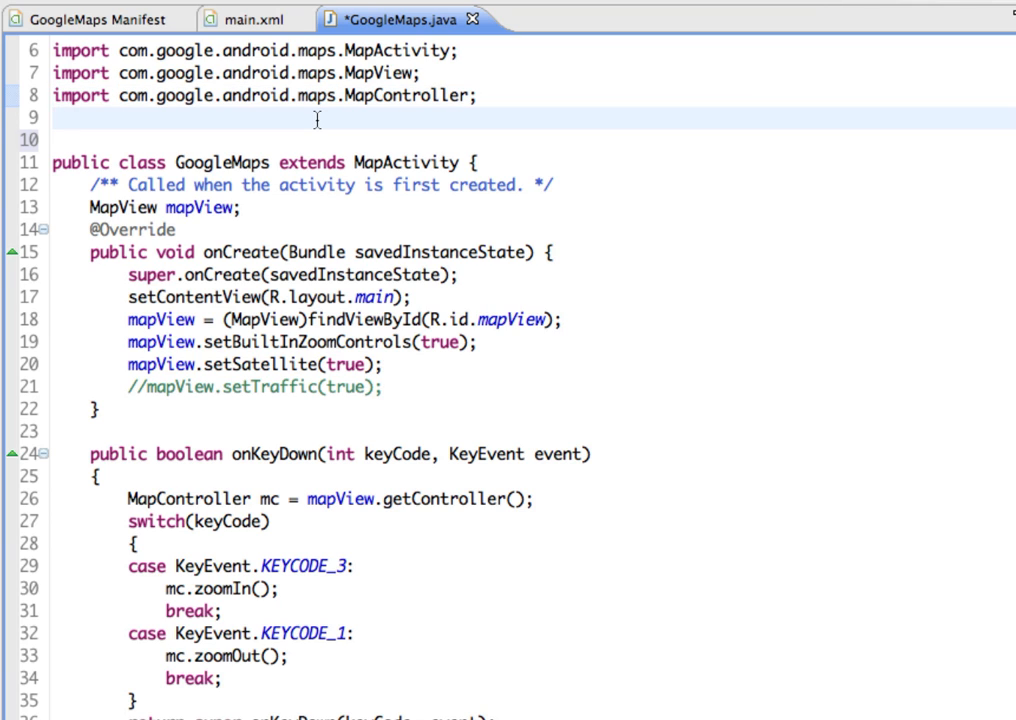
{"action": "type", "text": "import com.google.android.maps.GeoPoint;"}
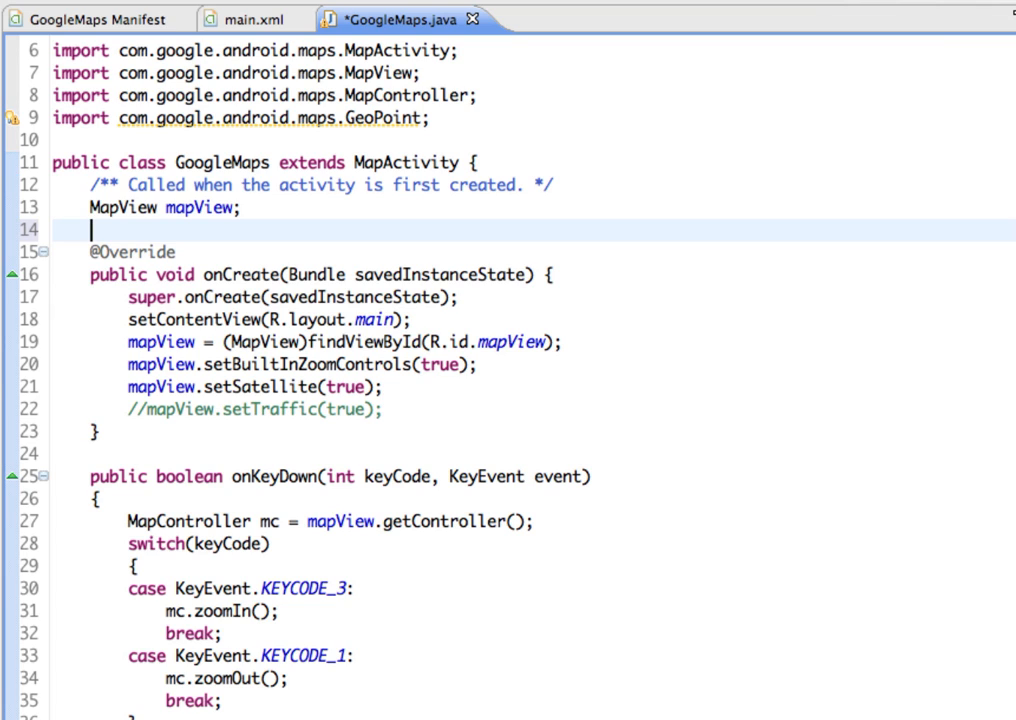
Declare the fields 'MapController mc;' and 'GeoPoint p;' and move to the end of onCreate's statements
{"action": "type", "text": "MapController mc;"}
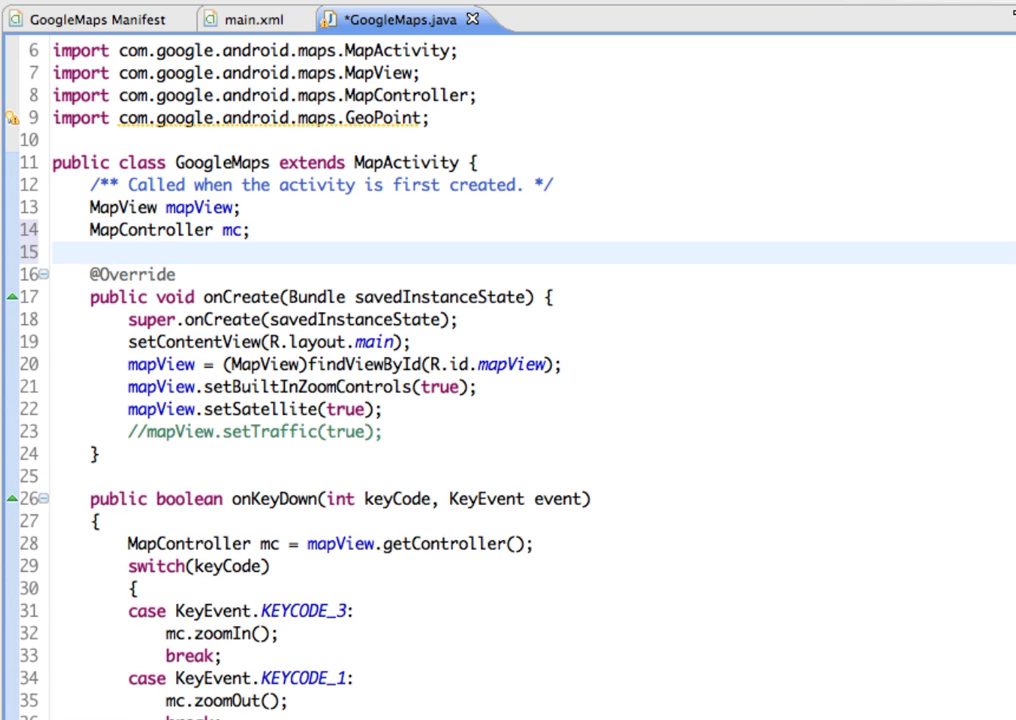
{"action": "type", "text": "GeoPoint"}
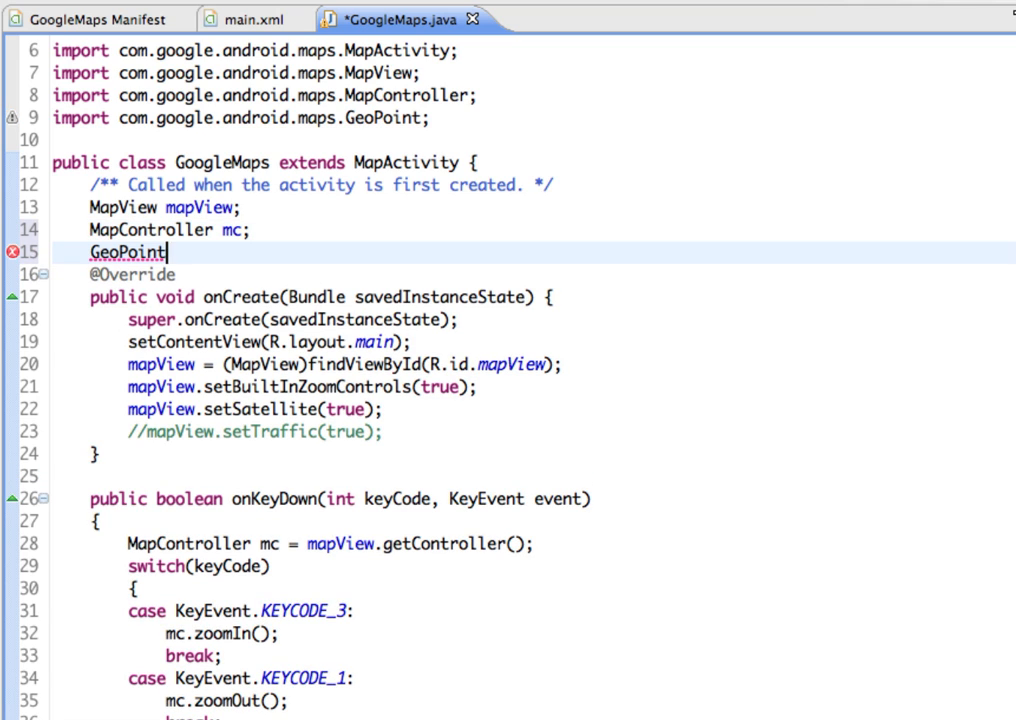
{"action": "type", "text": "p;"}
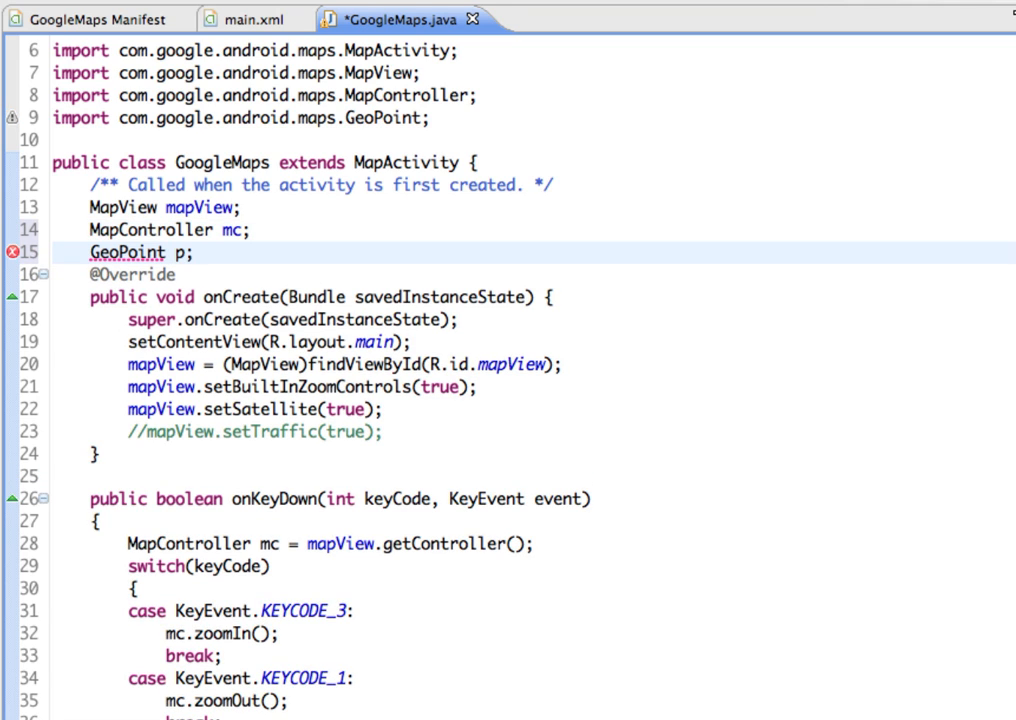
{"action": "left_click", "coordinate": [404, 436]}
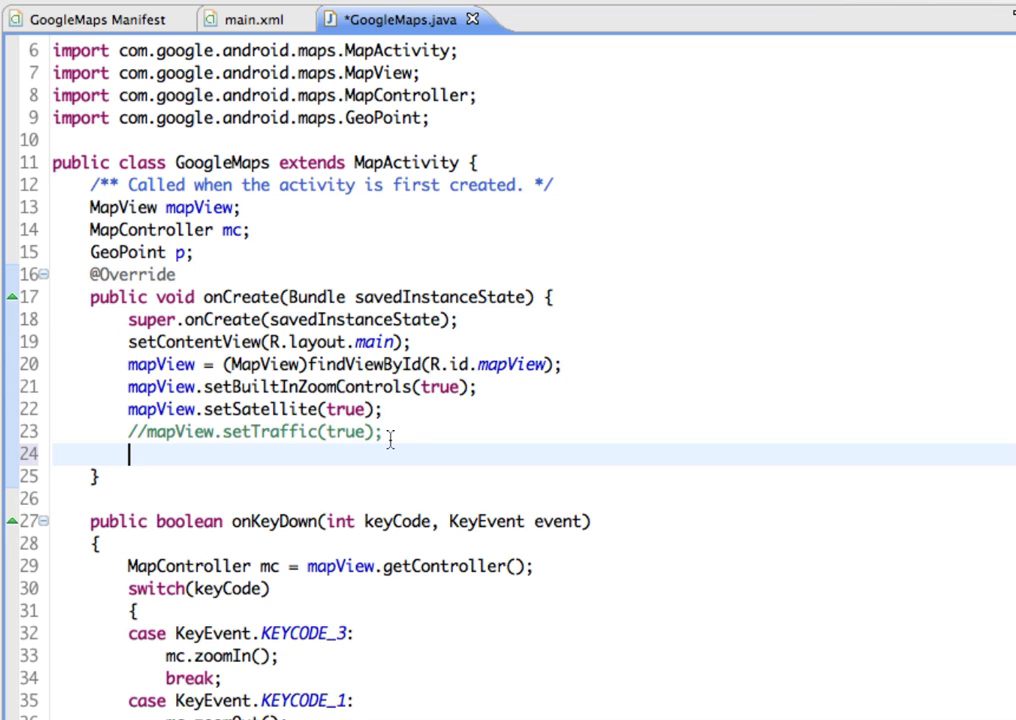
Switch to the TravelGIS geocoding page to look up the Media, PA address coordinates
{"action": "key", "text": "ctrl+s"}
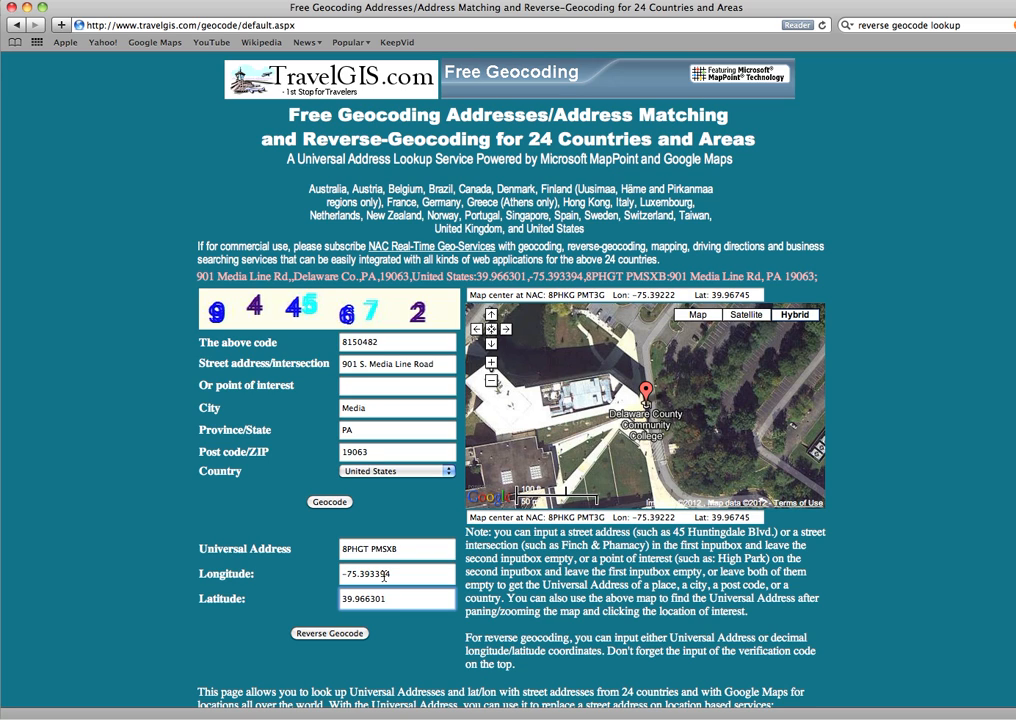
{"action": "mouse_move", "coordinate": [396, 342]}
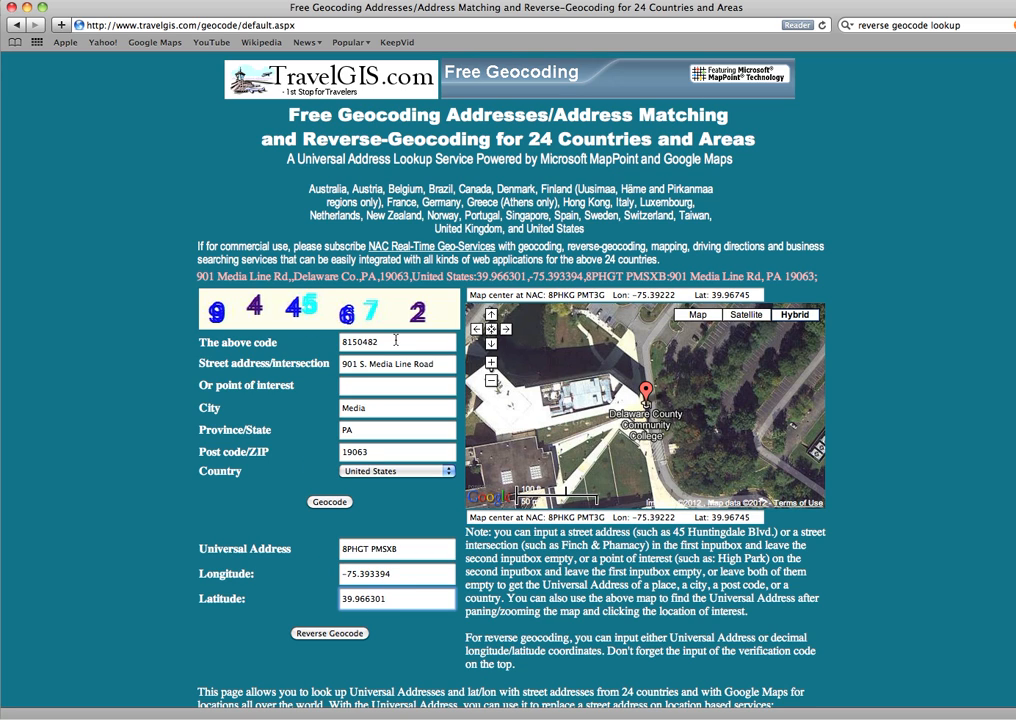
{"action": "mouse_move", "coordinate": [408, 392]}
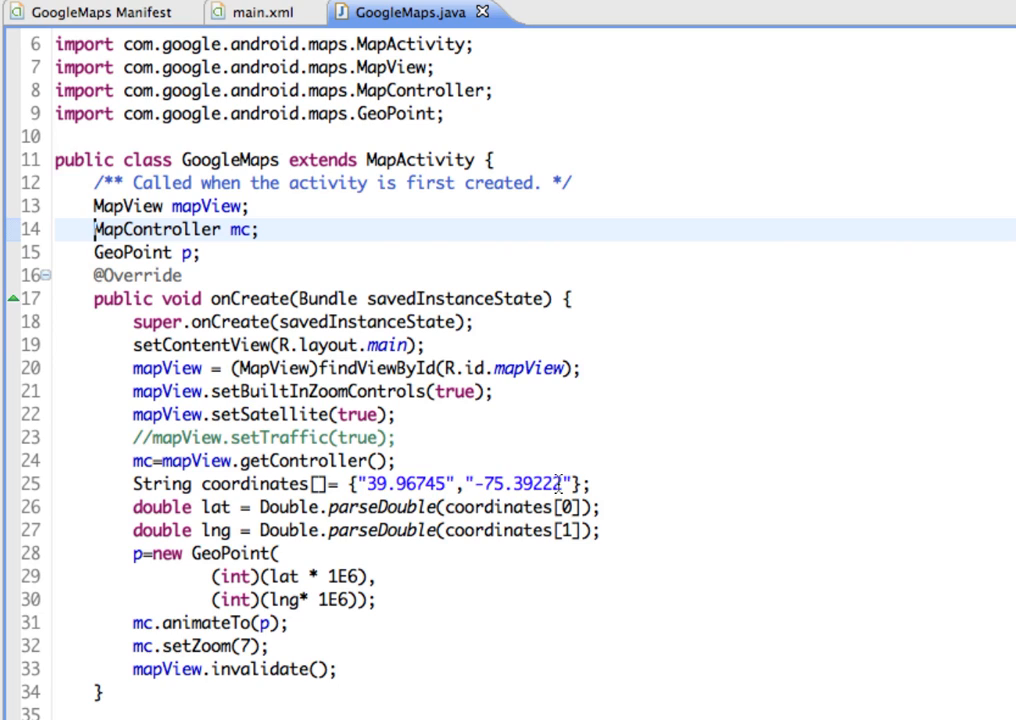
{"action": "mouse_move", "coordinate": [636, 430]}
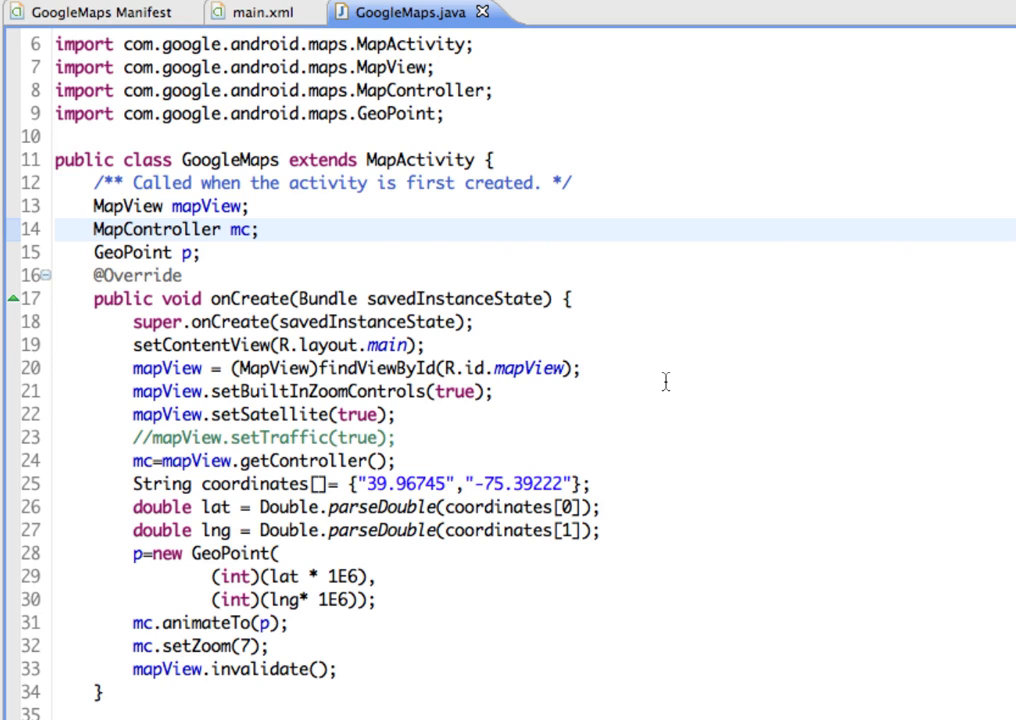
Edit onCreate to animate to GeoPoint 39.96745, -75.39222 with zoom level 7
{"action": "left_click", "coordinate": [92, 230]}
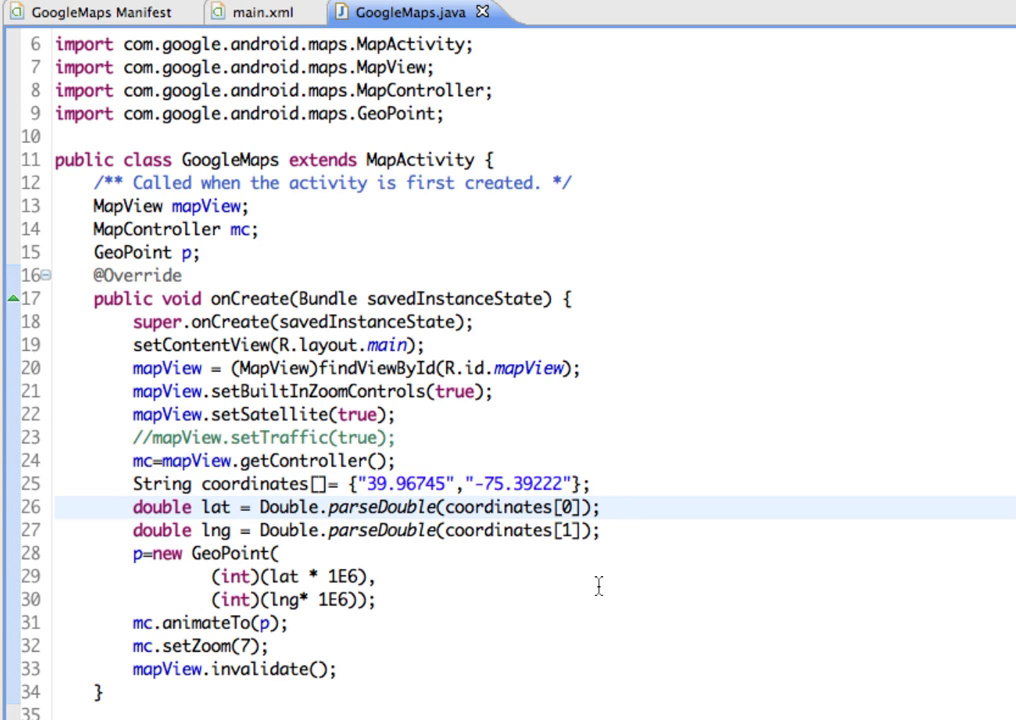
{"action": "left_click", "coordinate": [604, 508]}
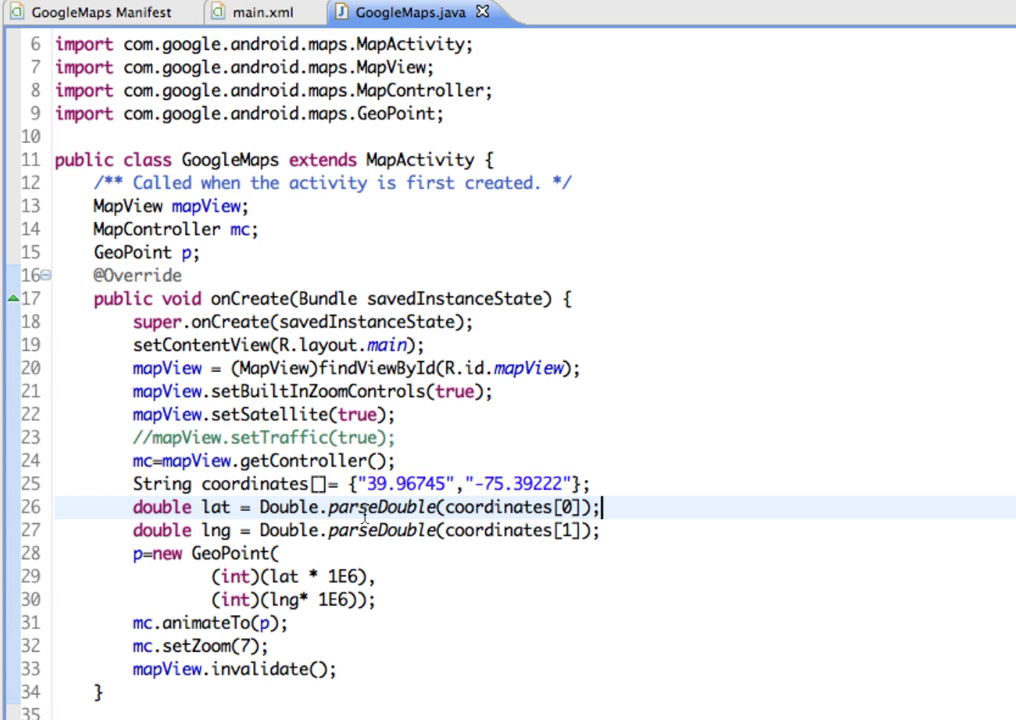
{"action": "double_click", "coordinate": [504, 508]}
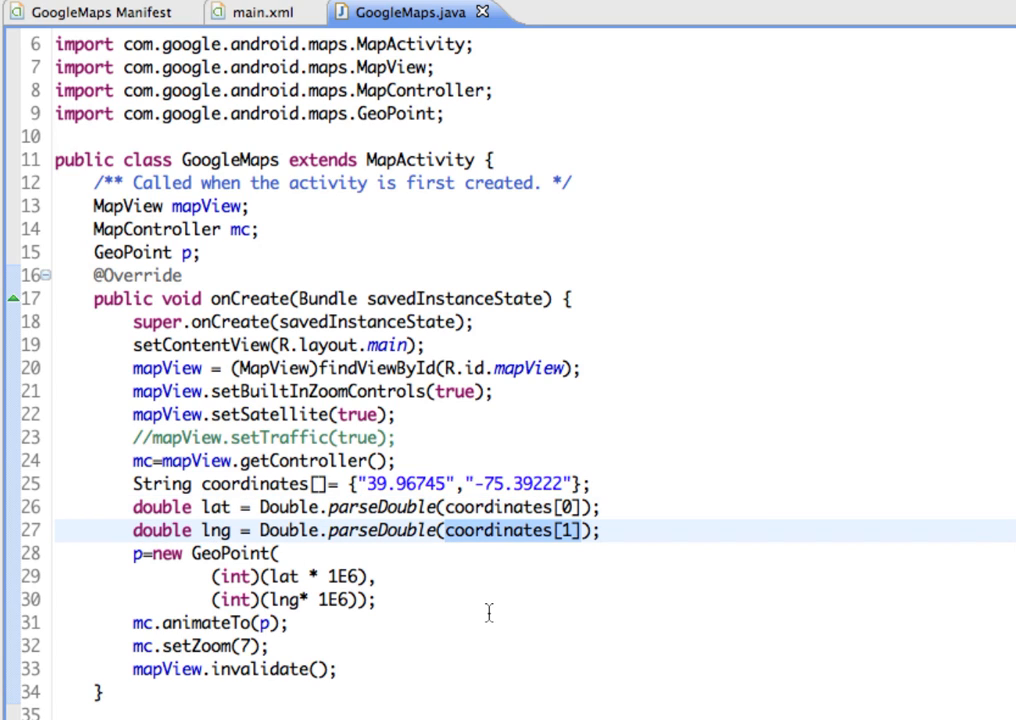
{"action": "mouse_move", "coordinate": [104, 622]}
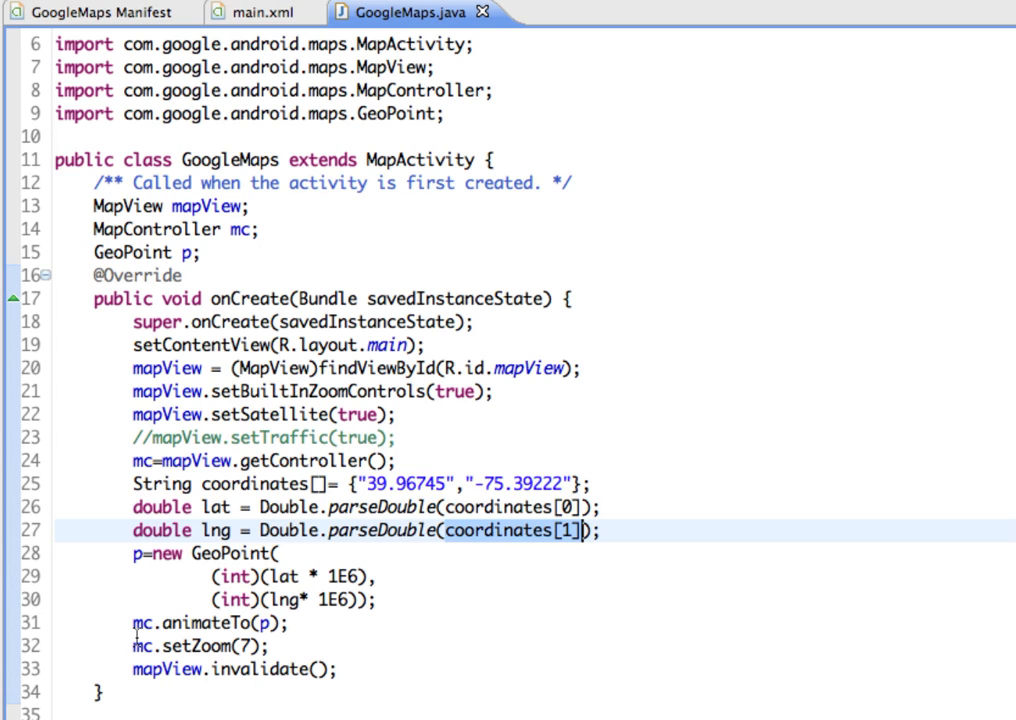
{"action": "left_click", "coordinate": [292, 624]}
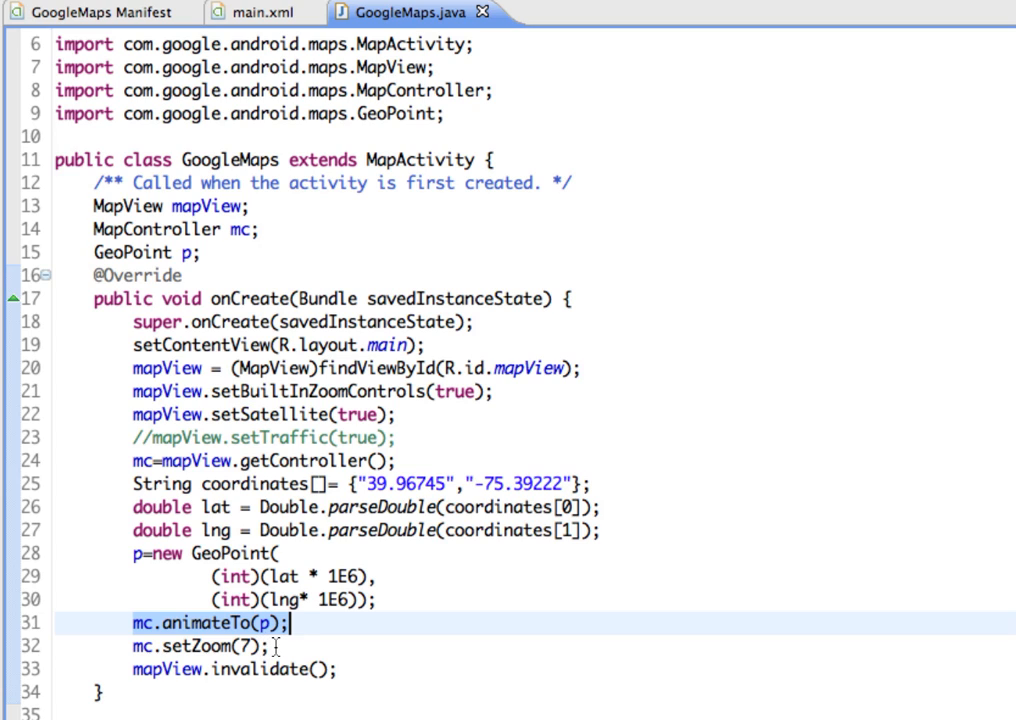
{"action": "mouse_move", "coordinate": [290, 648]}
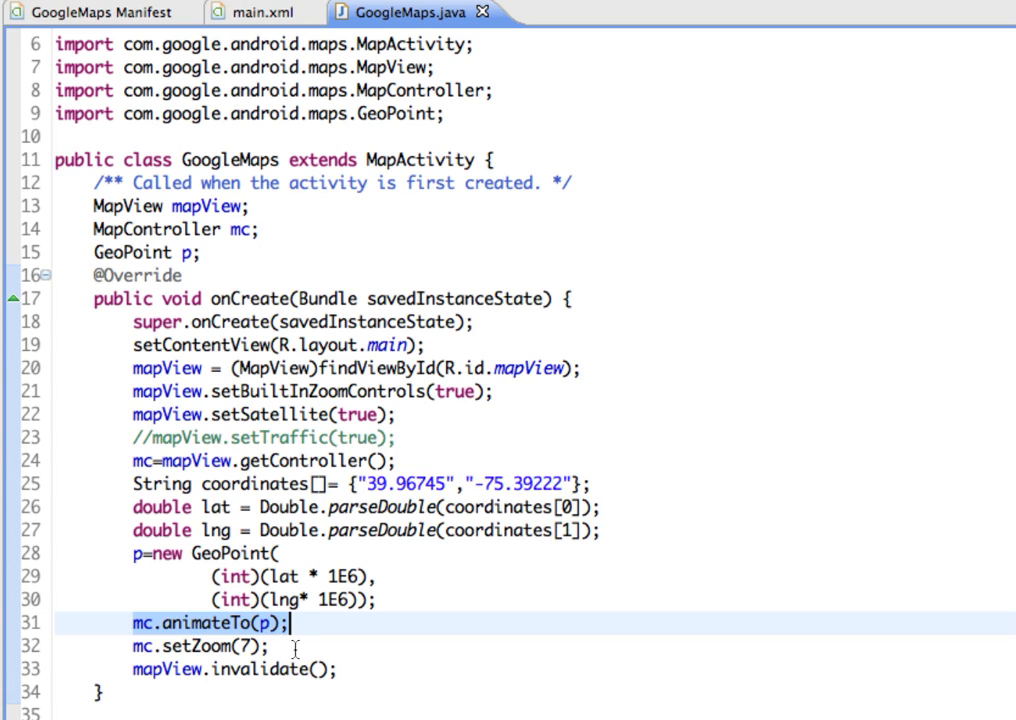
Run GoogleMaps in the Android emulator to view the satellite map around Pennsylvania
{"action": "left_click", "coordinate": [344, 668]}
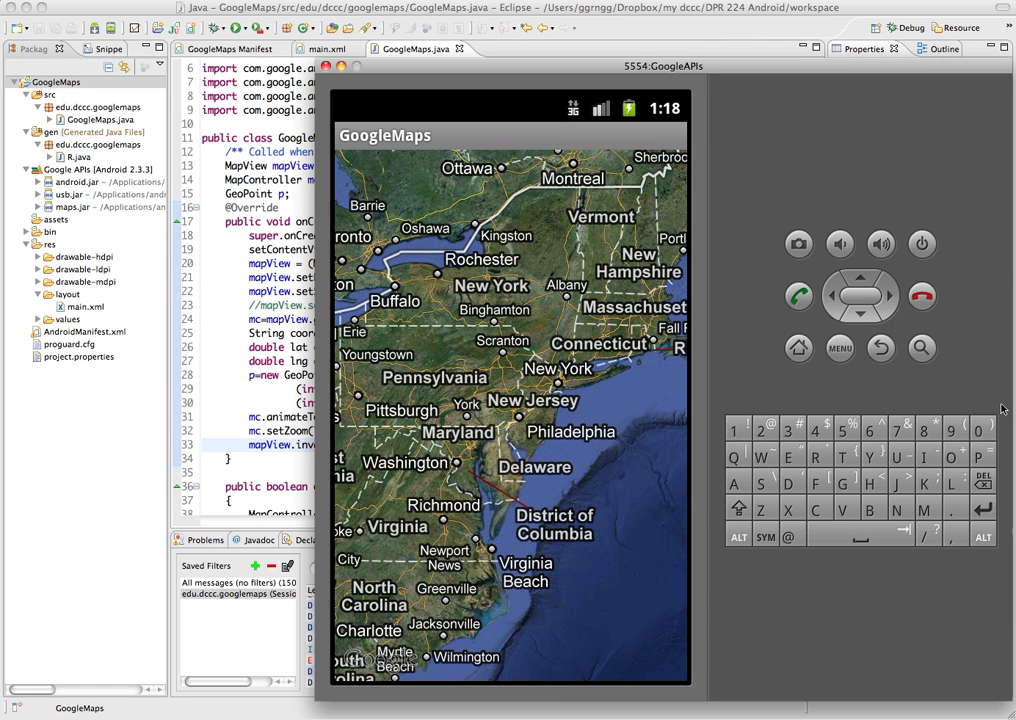
{"action": "mouse_move", "coordinate": [544, 452]}
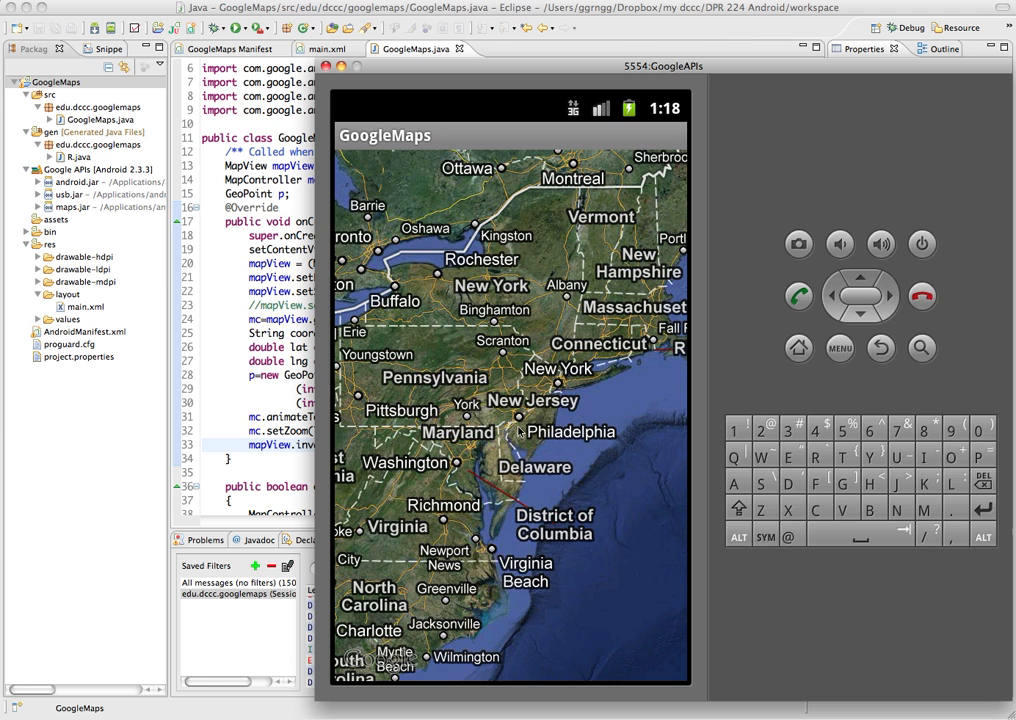
{"action": "mouse_move", "coordinate": [272, 440]}
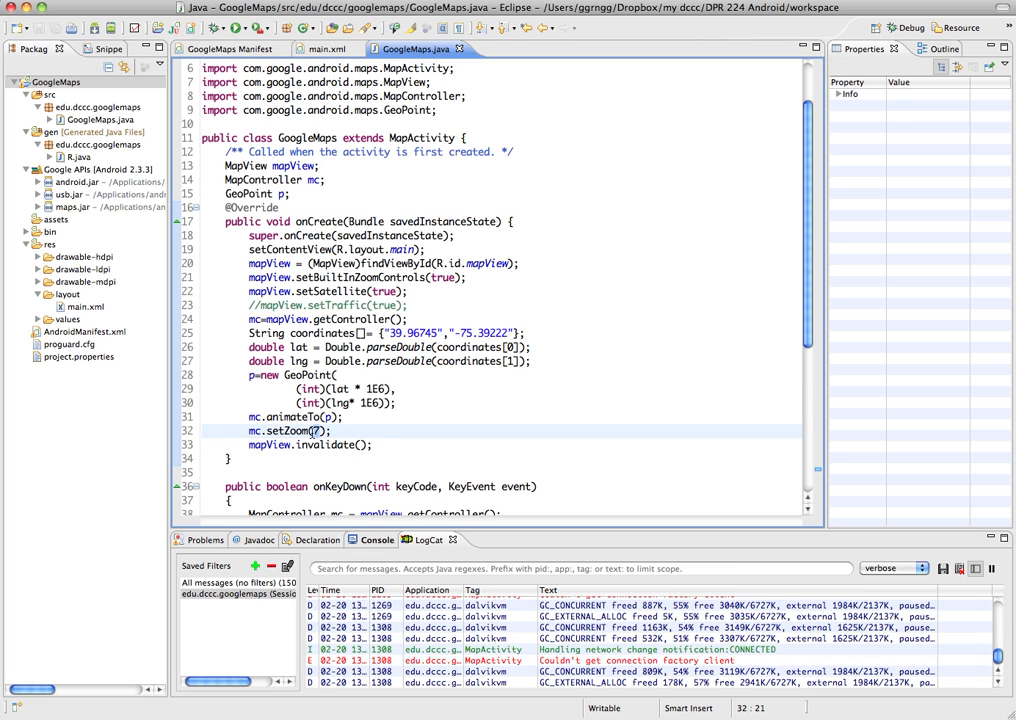
Change mc.setZoom(7) to mc.setZoom(12) in onCreate
{"action": "type", "text": "12"}
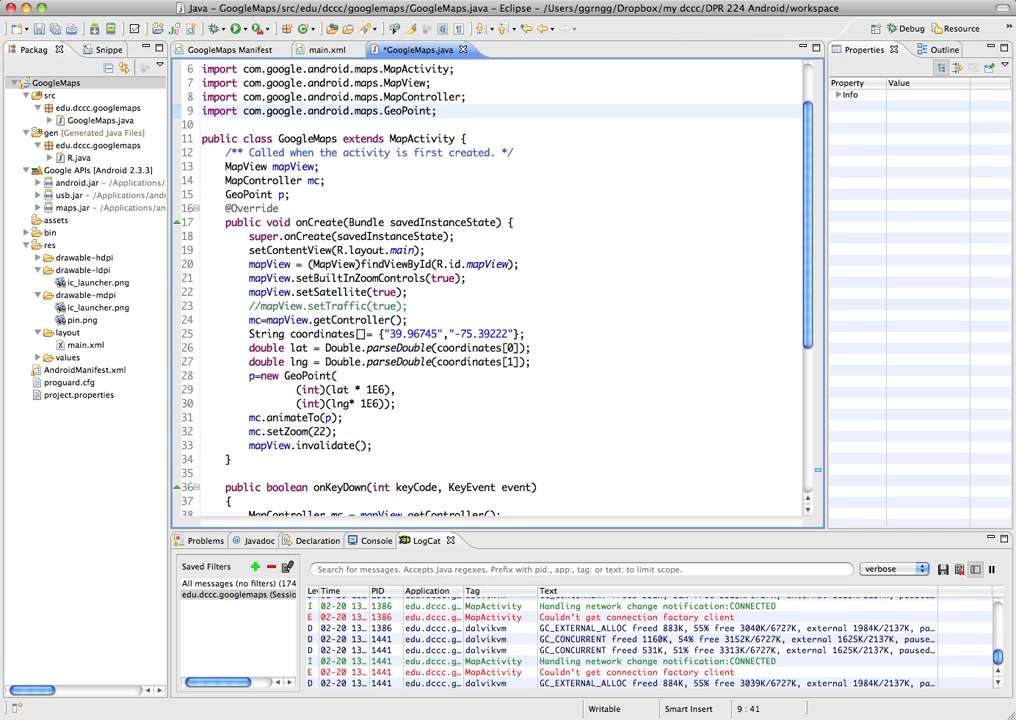
{"action": "mouse_move", "coordinate": [464, 462]}
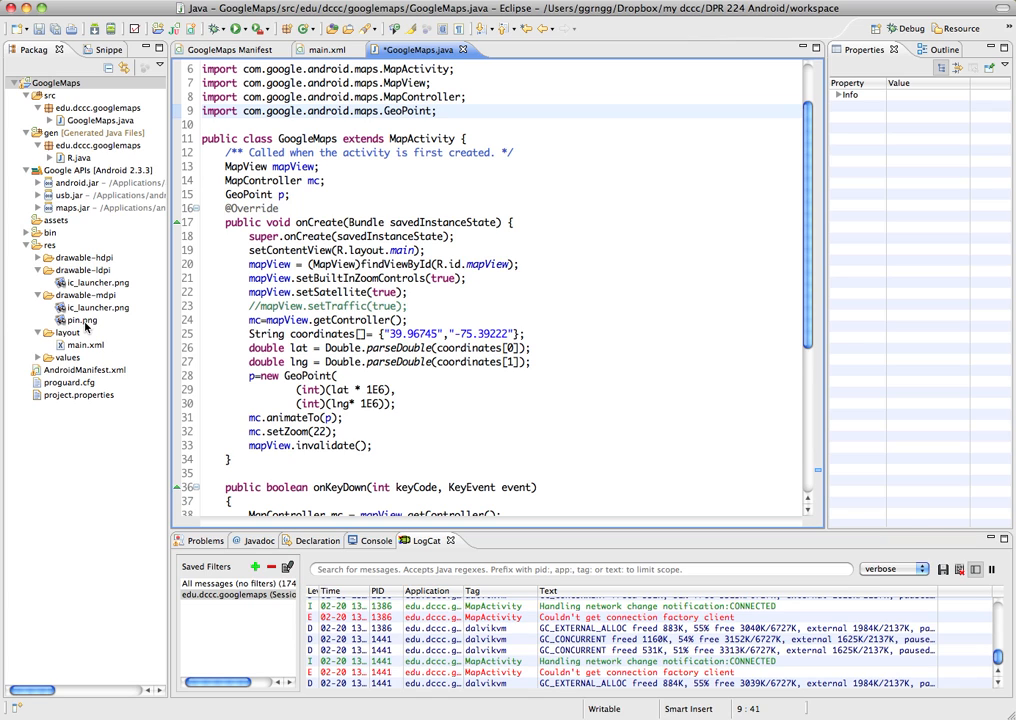
Add imports for Bitmap, BitmapFactory, Canvas, Point, Overlay and java.util.List
{"action": "left_click", "coordinate": [84, 320]}
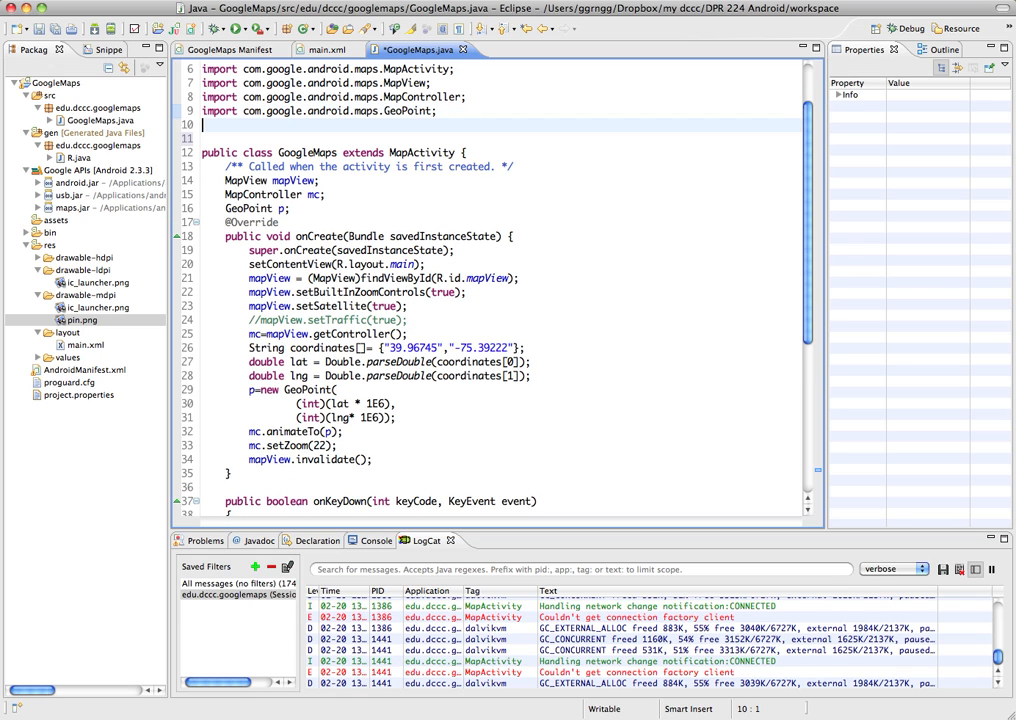
{"action": "type", "text": "i"}
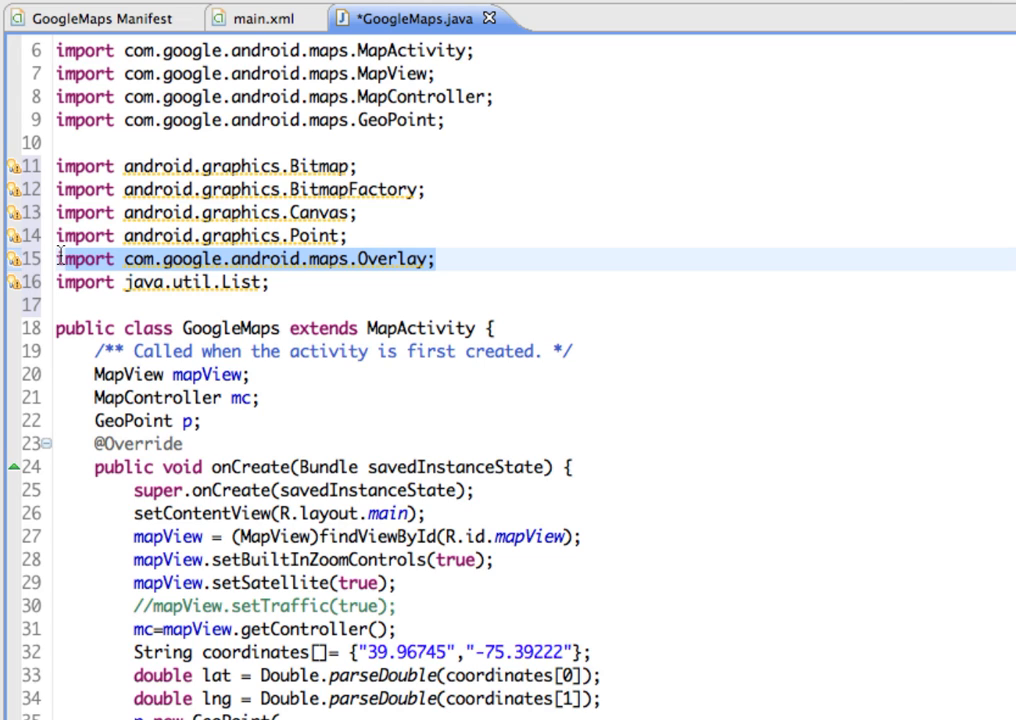
{"action": "left_click", "coordinate": [60, 260]}
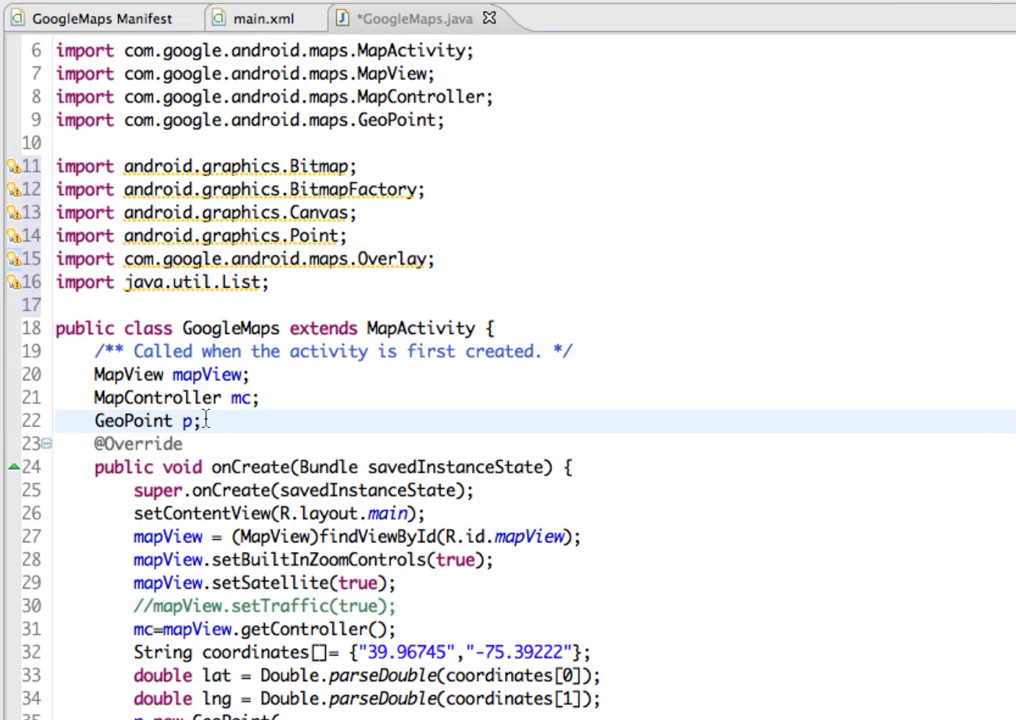
{"action": "key", "text": "Return"}
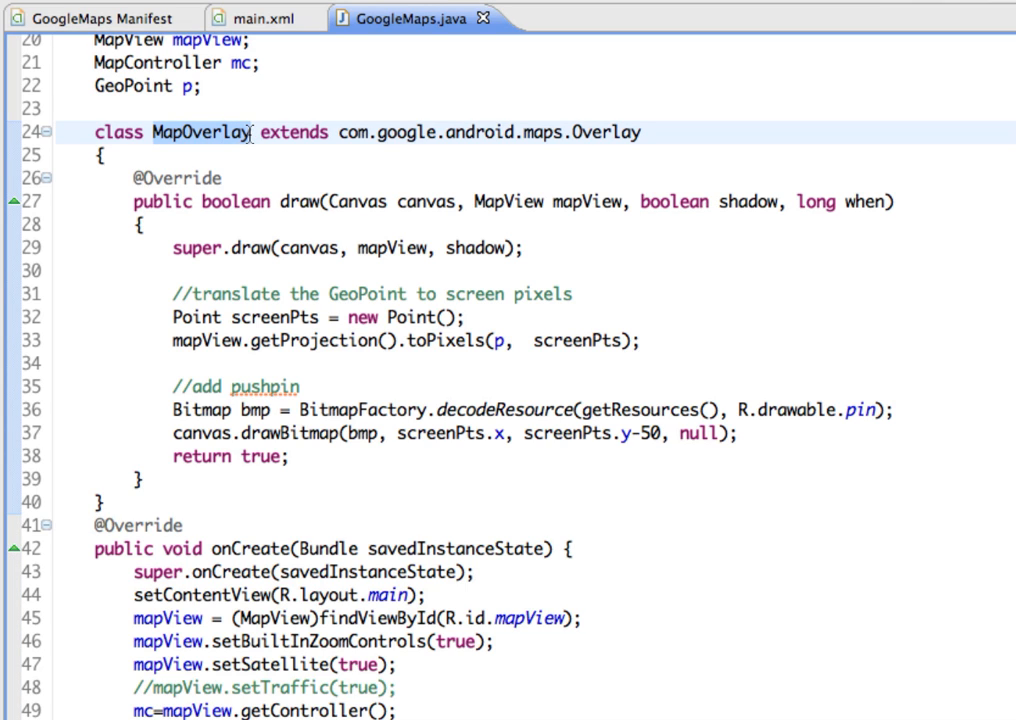
{"action": "mouse_move", "coordinate": [558, 136]}
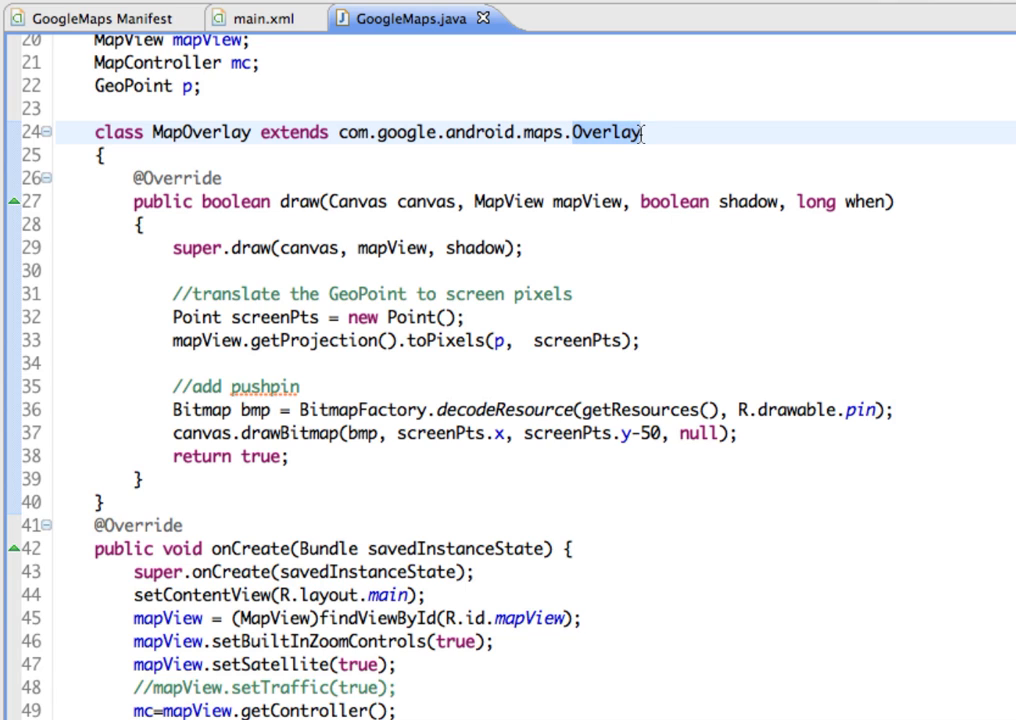
{"action": "mouse_move", "coordinate": [684, 132]}
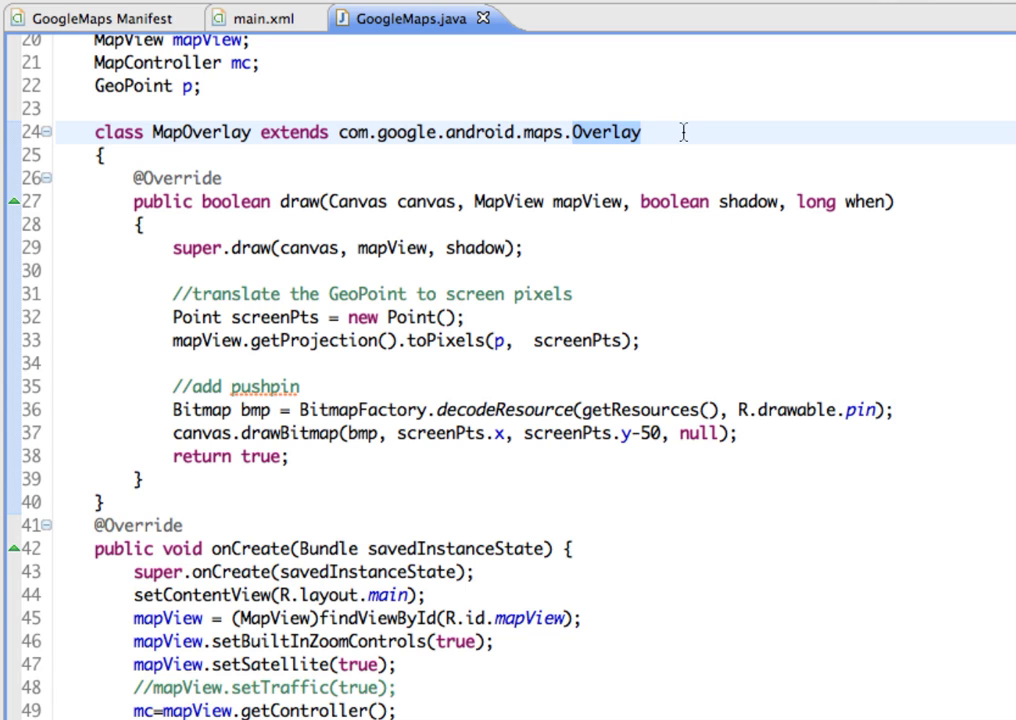
{"action": "mouse_move", "coordinate": [624, 236]}
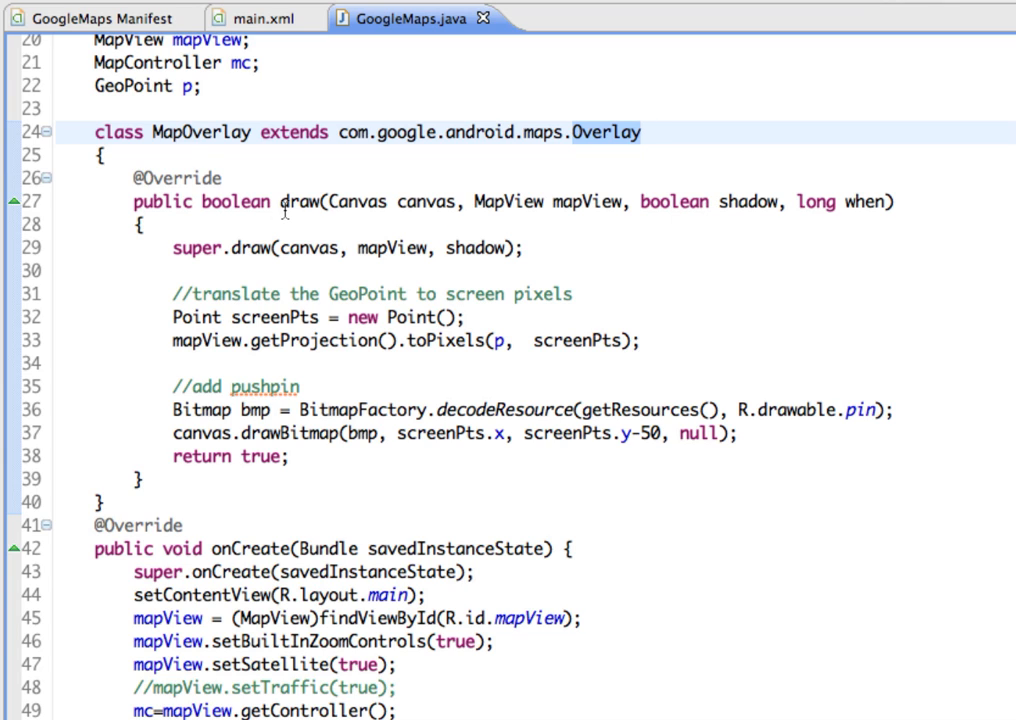
{"action": "mouse_move", "coordinate": [288, 360]}
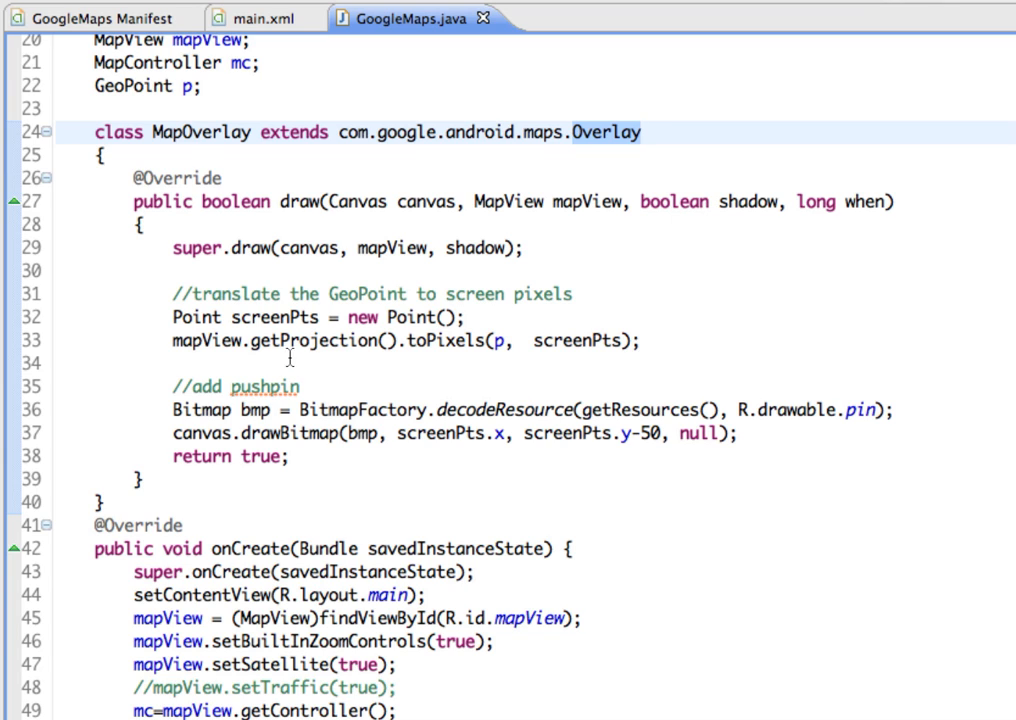
{"action": "mouse_move", "coordinate": [232, 342]}
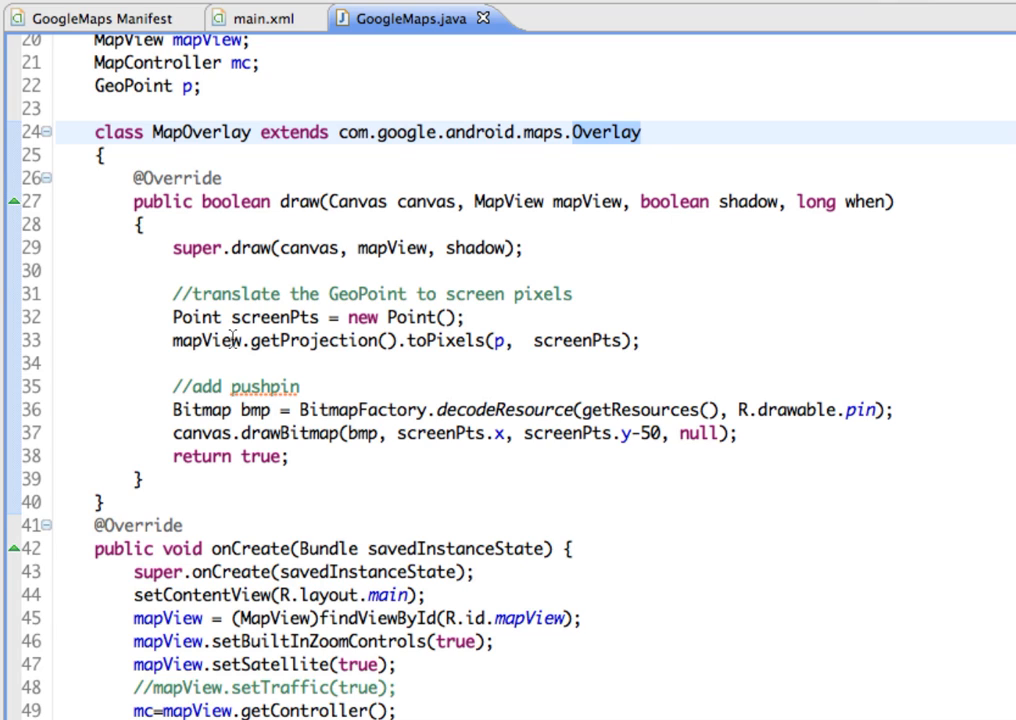
Make MapOverlay extend com.google.android.maps.Overlay and save GoogleMaps.java
{"action": "left_click", "coordinate": [644, 132]}
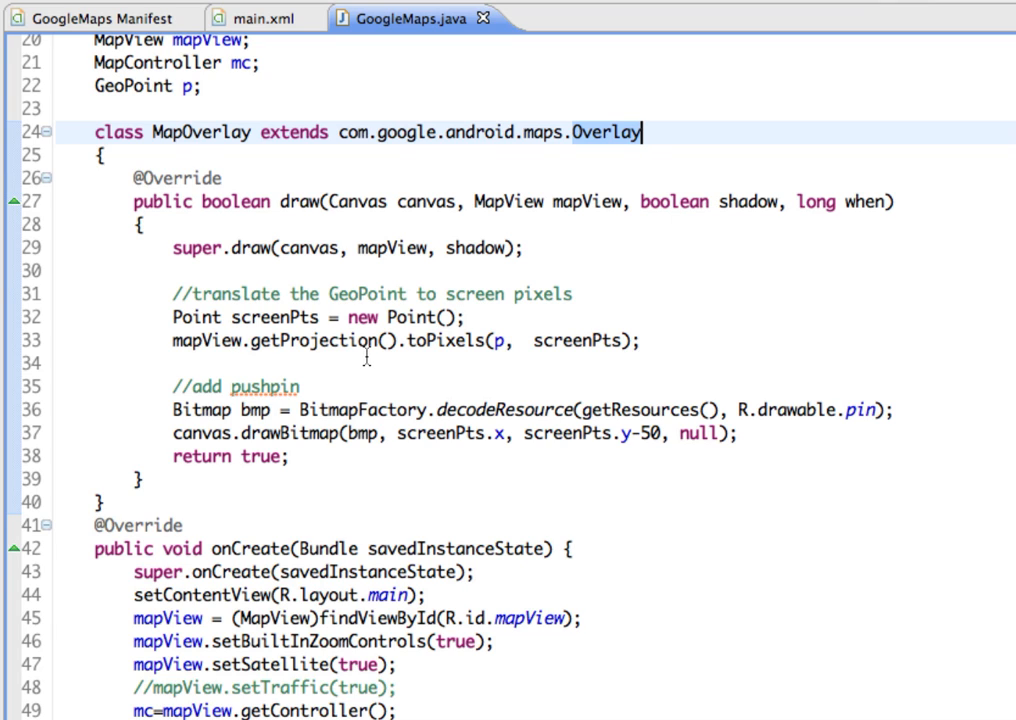
{"action": "mouse_move", "coordinate": [388, 316]}
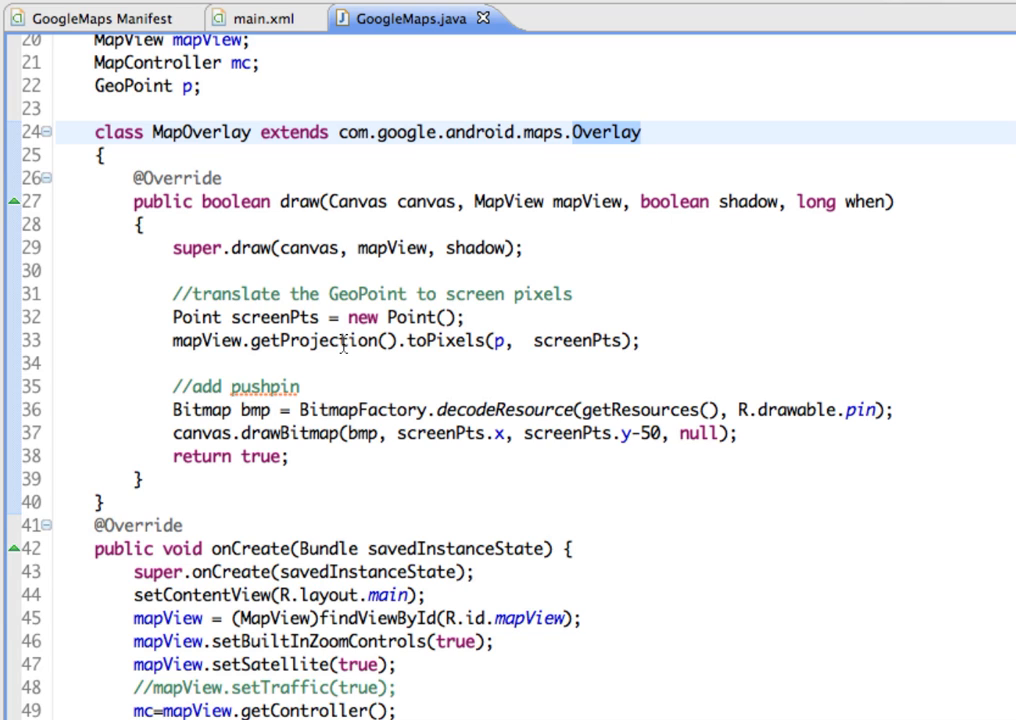
{"action": "mouse_move", "coordinate": [528, 392]}
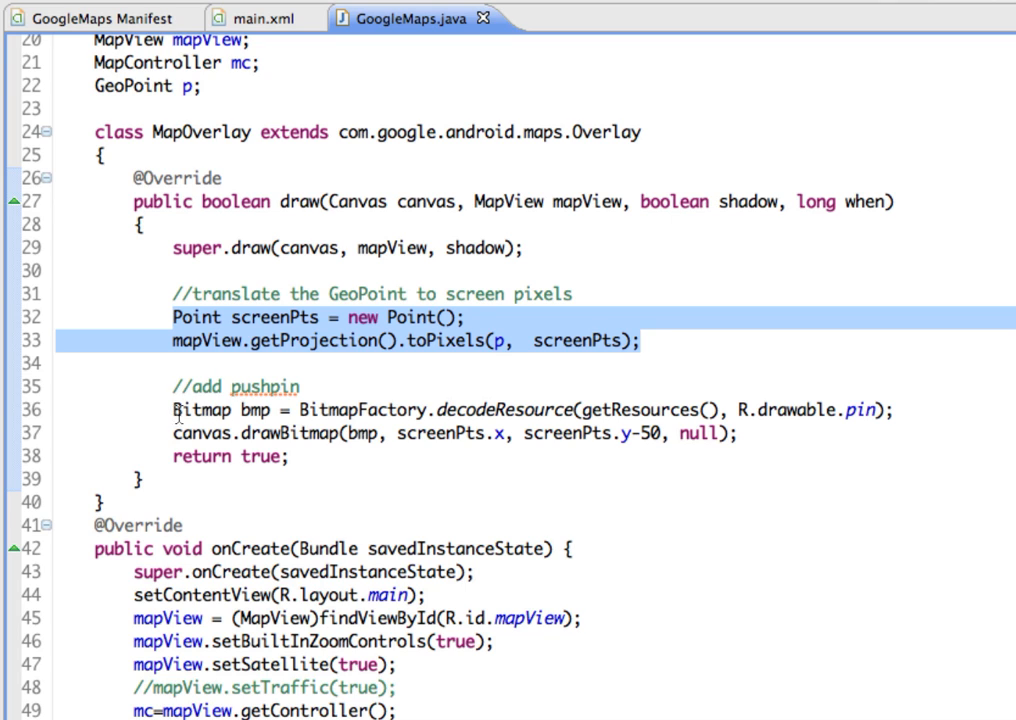
{"action": "mouse_move", "coordinate": [176, 410]}
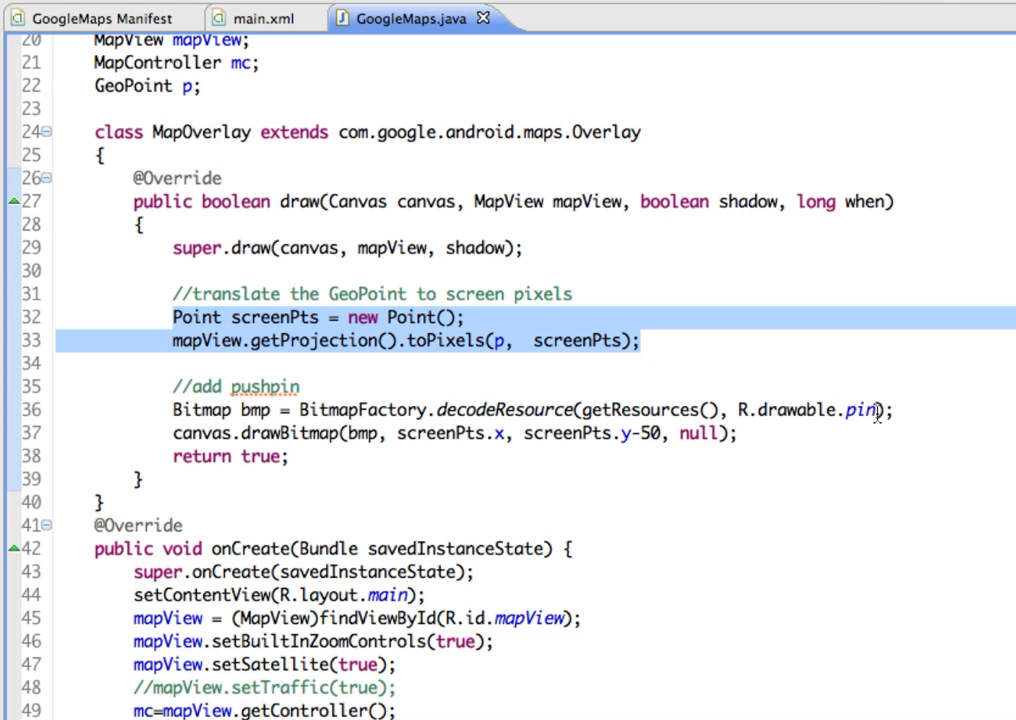
{"action": "left_click", "coordinate": [642, 340]}
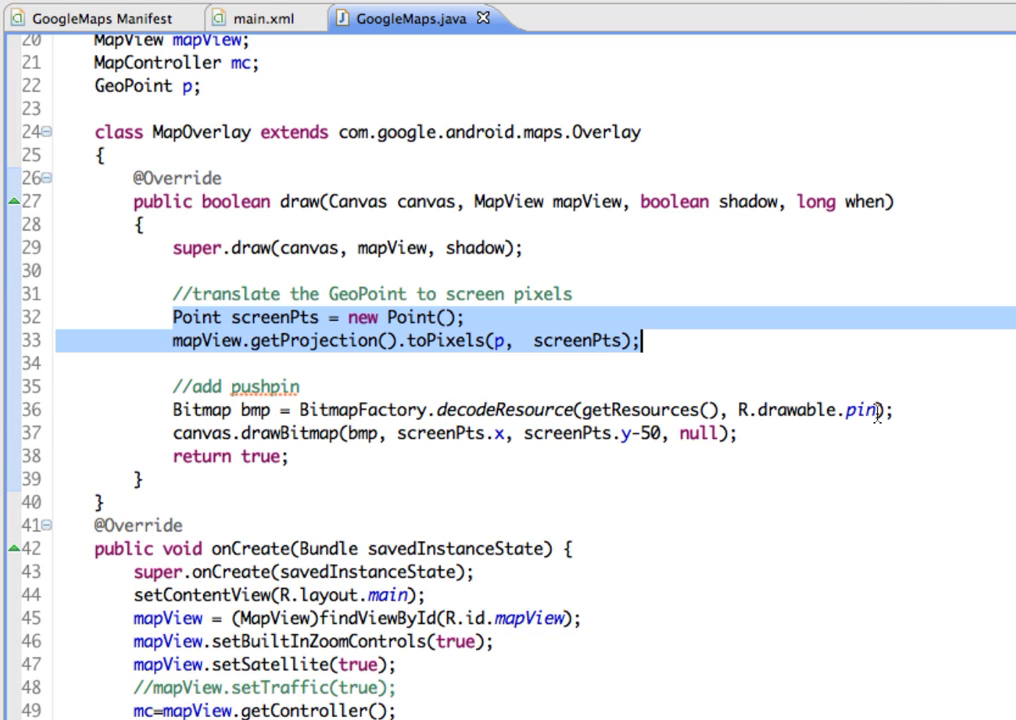
{"action": "mouse_move", "coordinate": [340, 438]}
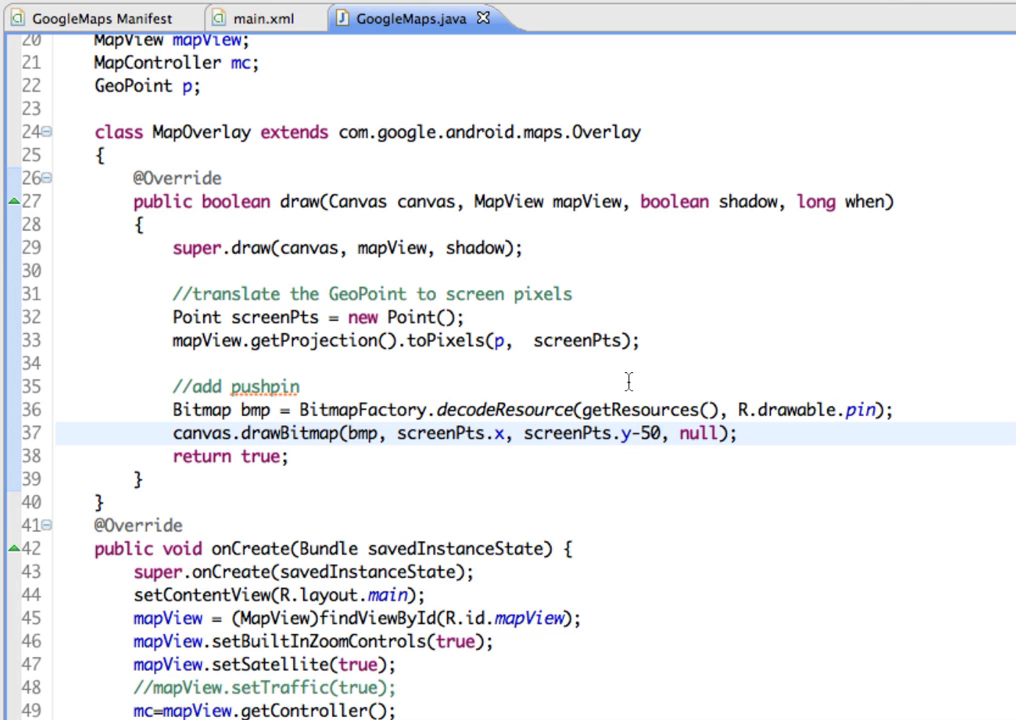
{"action": "left_click", "coordinate": [632, 432]}
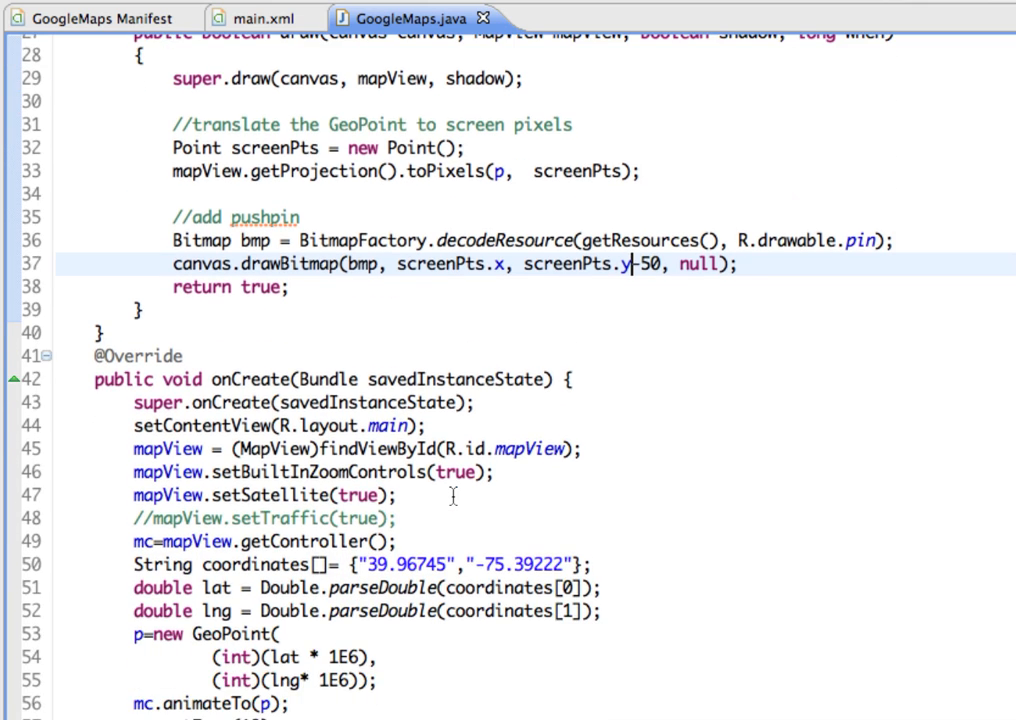
Scroll to the 'add location marker' block at the end of onCreate
{"action": "scroll", "scroll_direction": "down", "scroll_amount": 3}
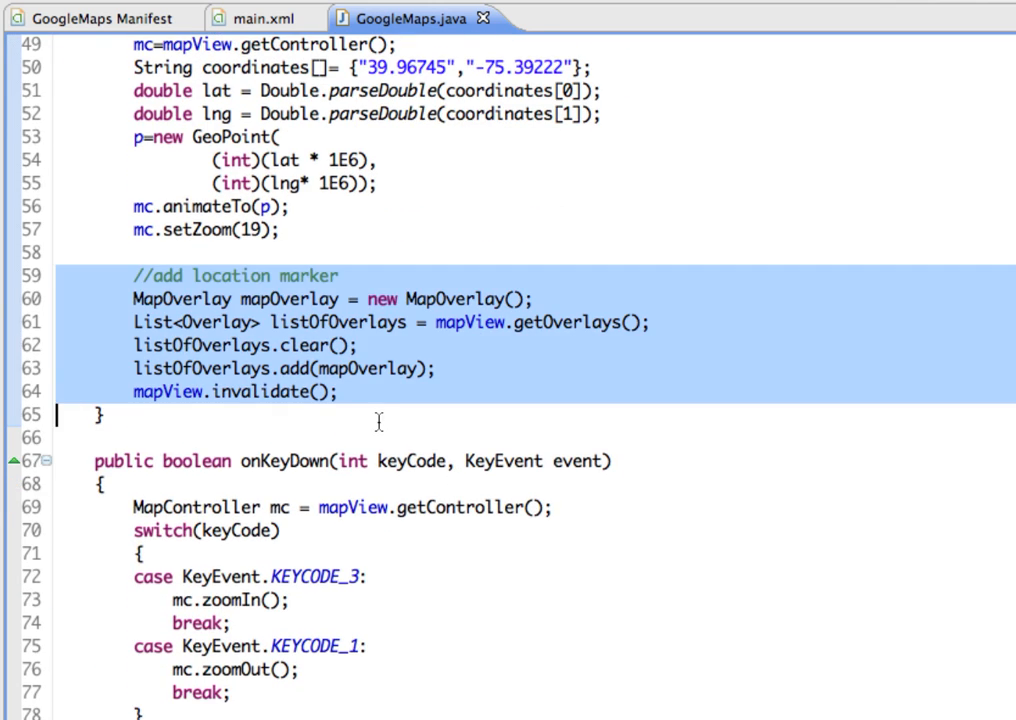
{"action": "mouse_move", "coordinate": [550, 414]}
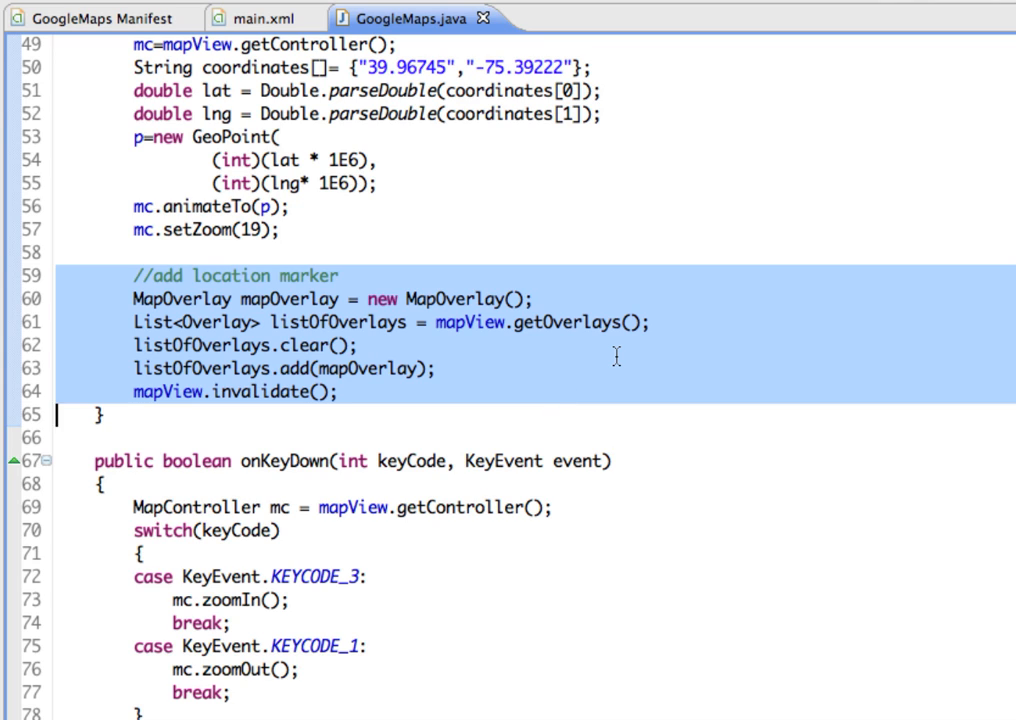
{"action": "mouse_move", "coordinate": [304, 336]}
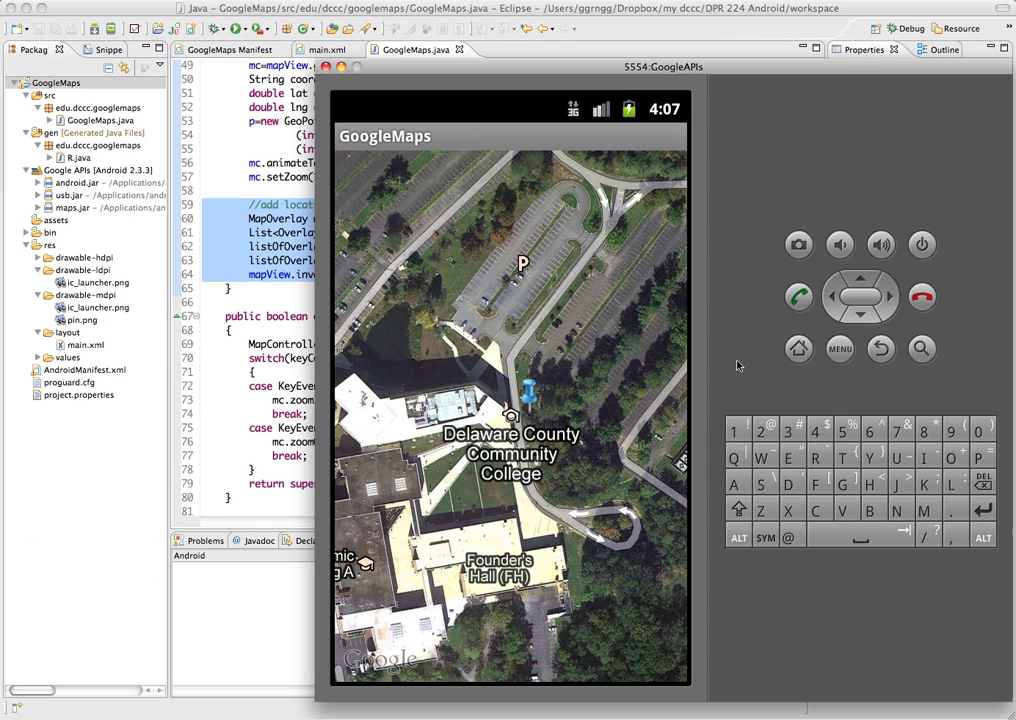
{"action": "mouse_move", "coordinate": [528, 384]}
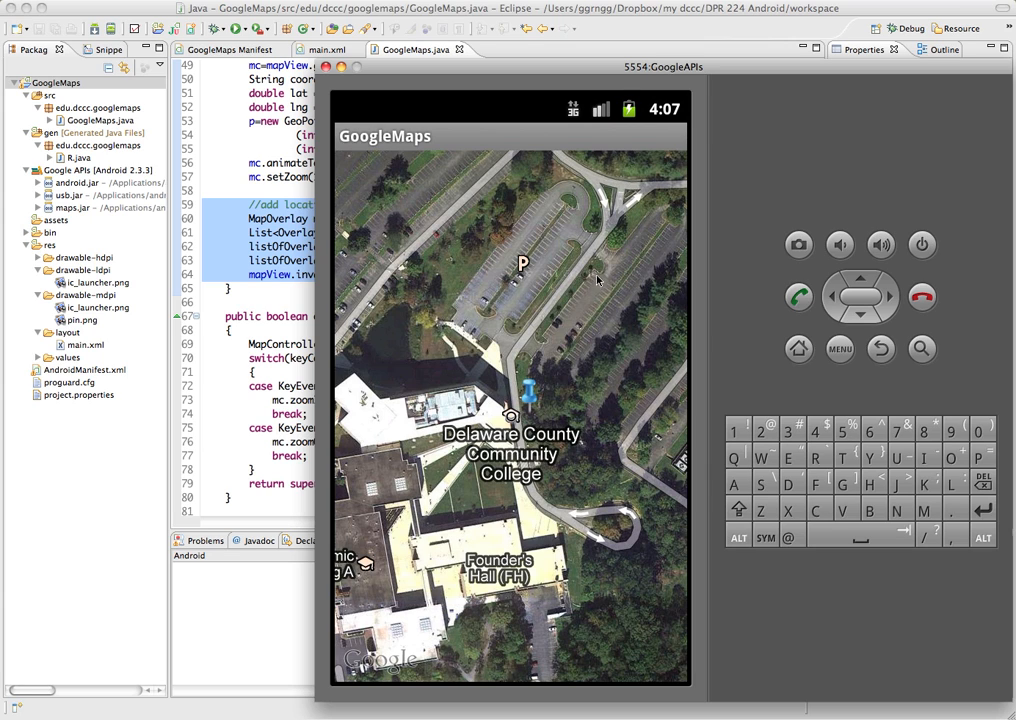
{"action": "mouse_move", "coordinate": [596, 332]}
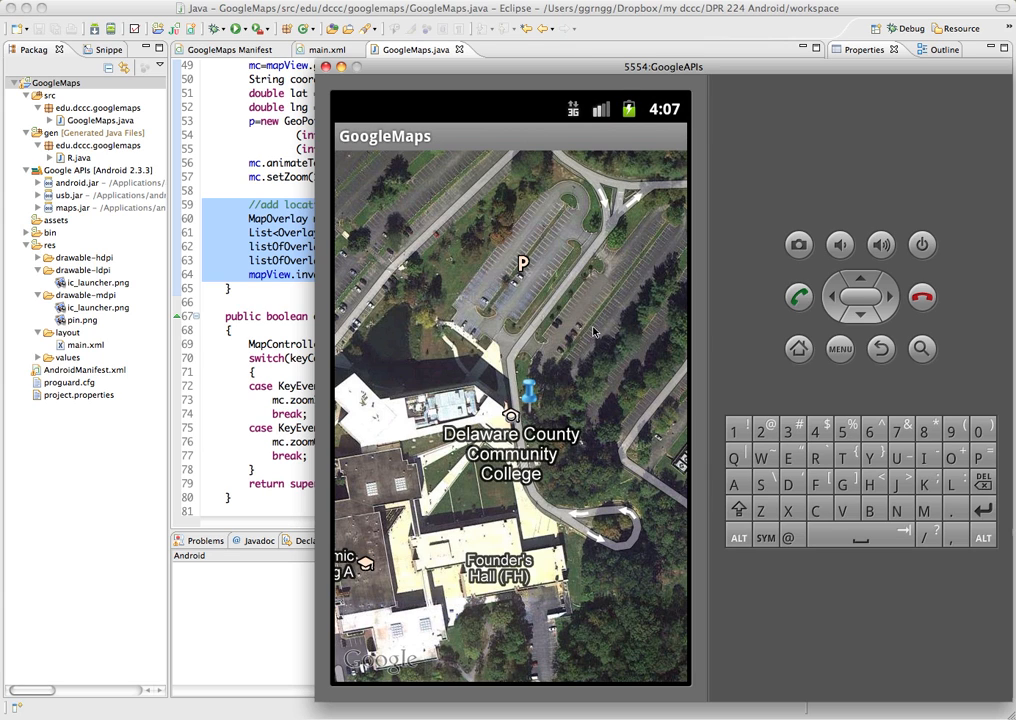